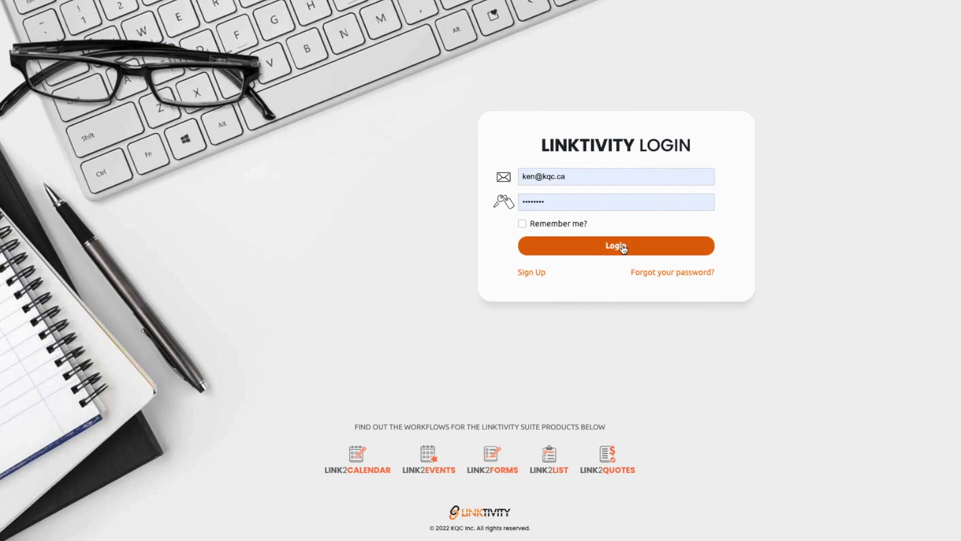
Sign in with the filled-in email and password to reach the Linktivity welcome page
click(615, 246)
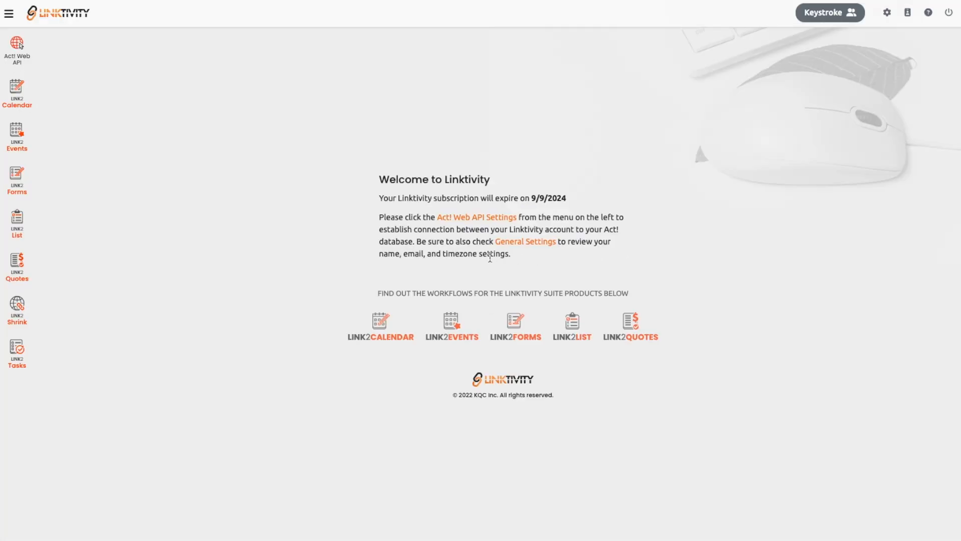
Go to the Link2Shrink dashboard listing the five existing short links
click(17, 310)
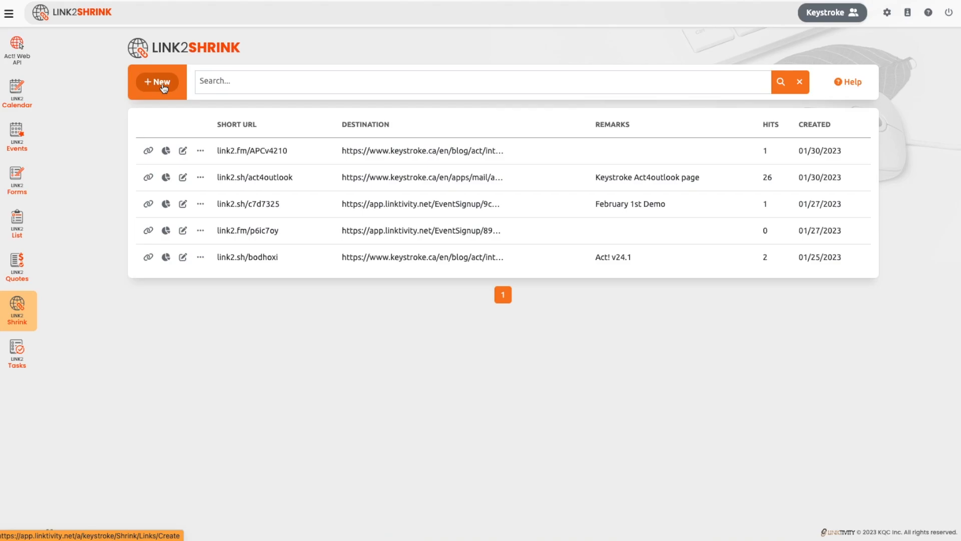
click(157, 81)
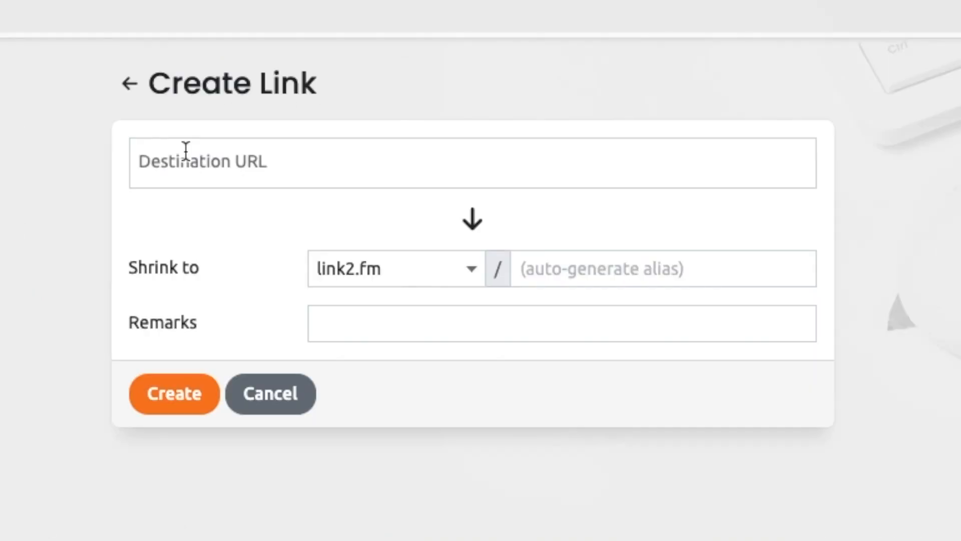
text(https://www.keystroke.ca/en/blog/act/act-compared-to-other-crm-s.html)
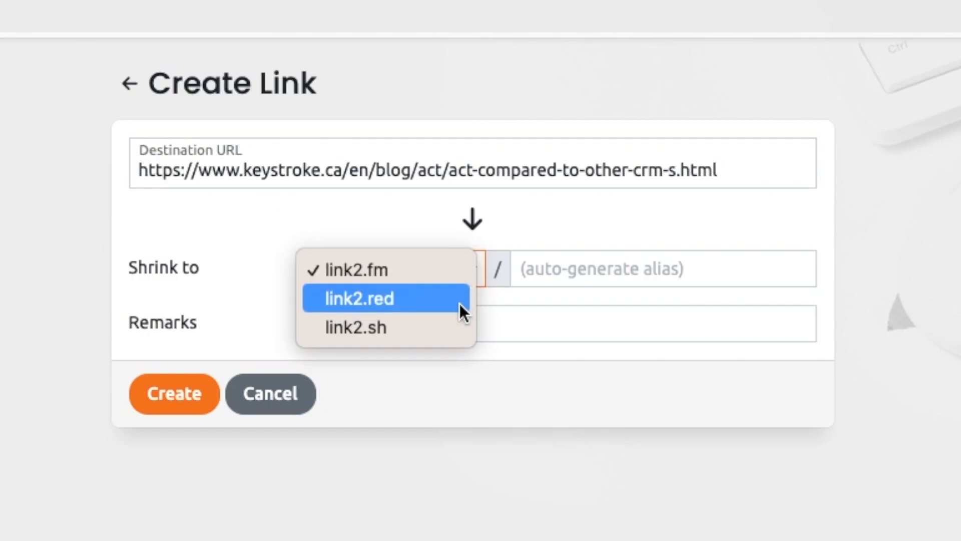
click(355, 270)
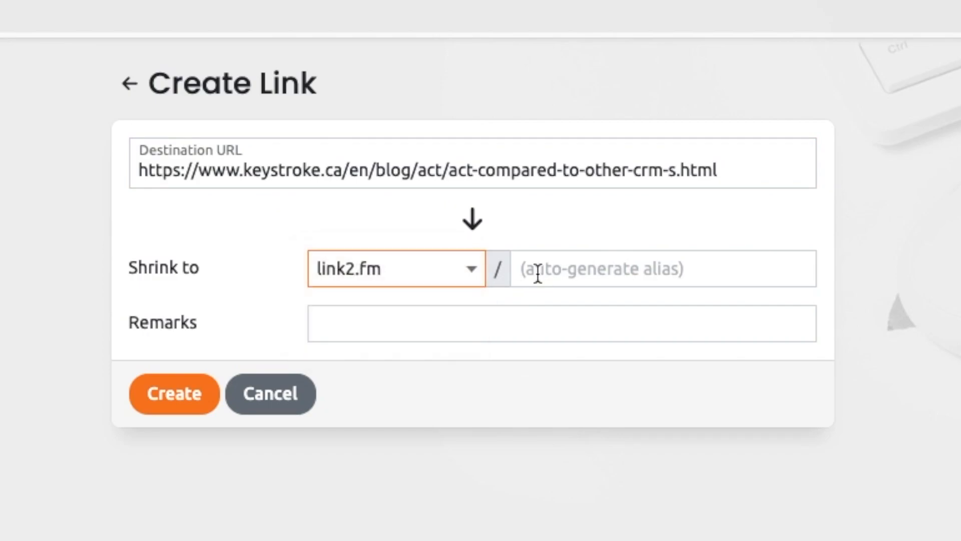
text(compare_)
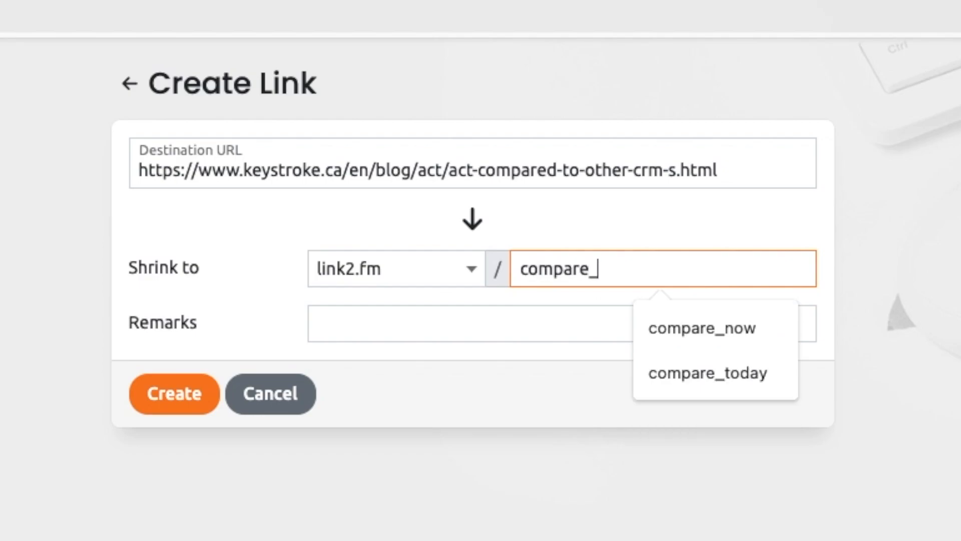
click(701, 328)
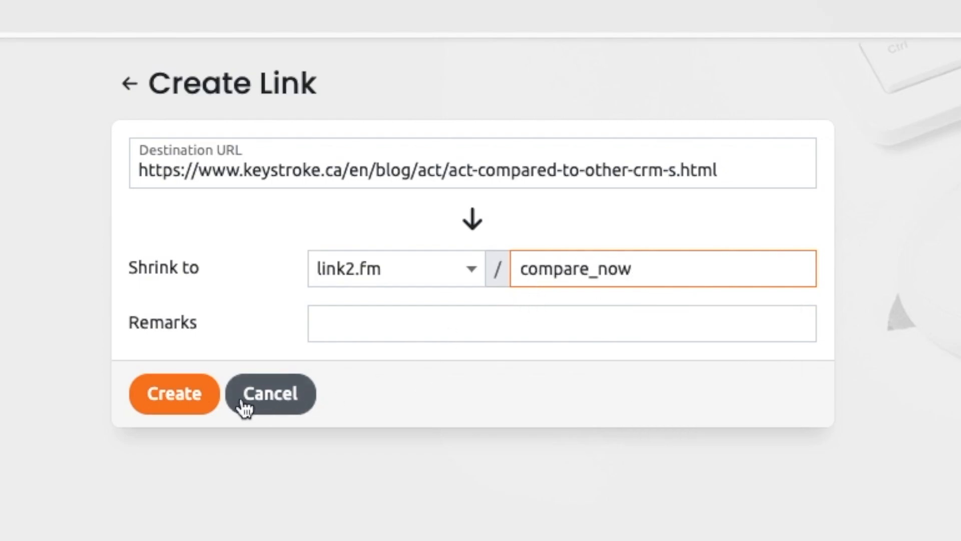
click(173, 393)
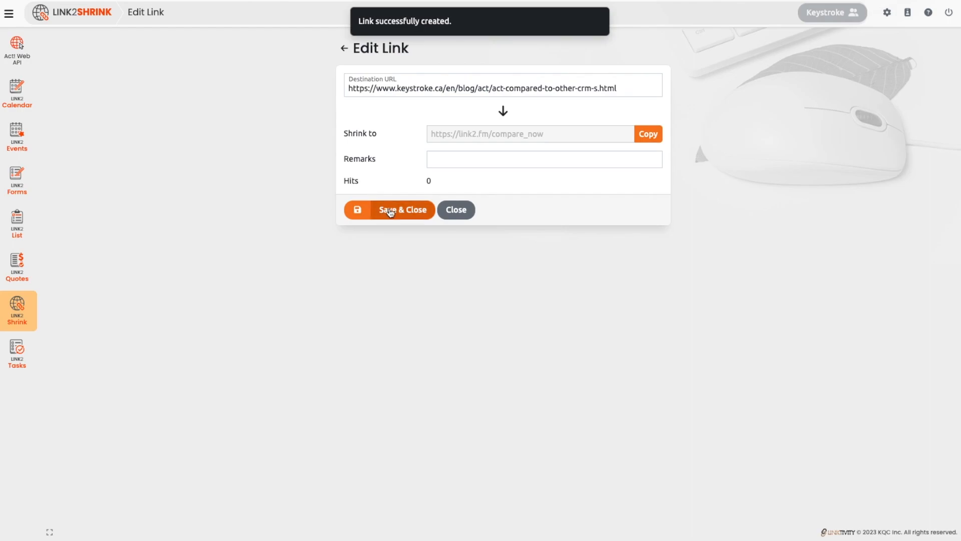
Save and close the new link so link2.fm/compare_now tops the Link2Shrink list
click(388, 210)
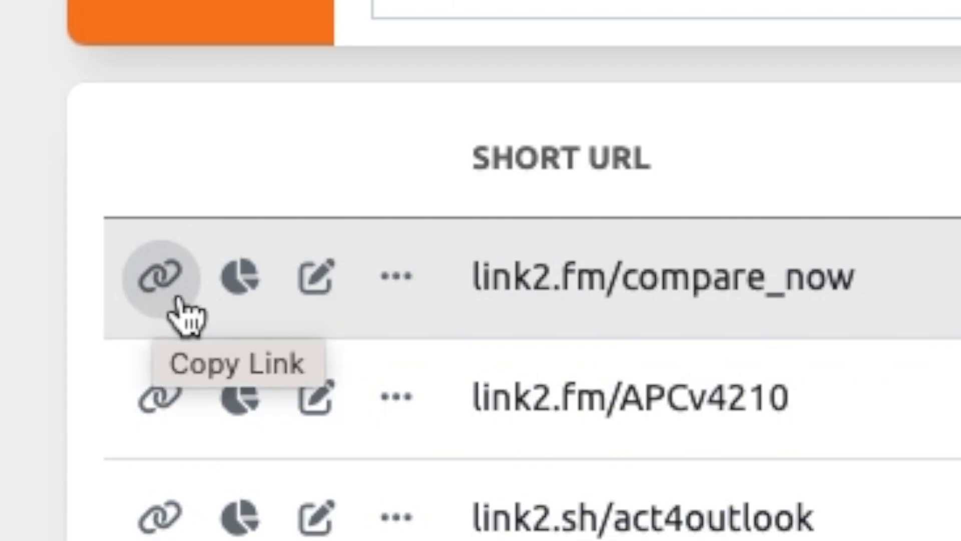
mouse_move(393, 276)
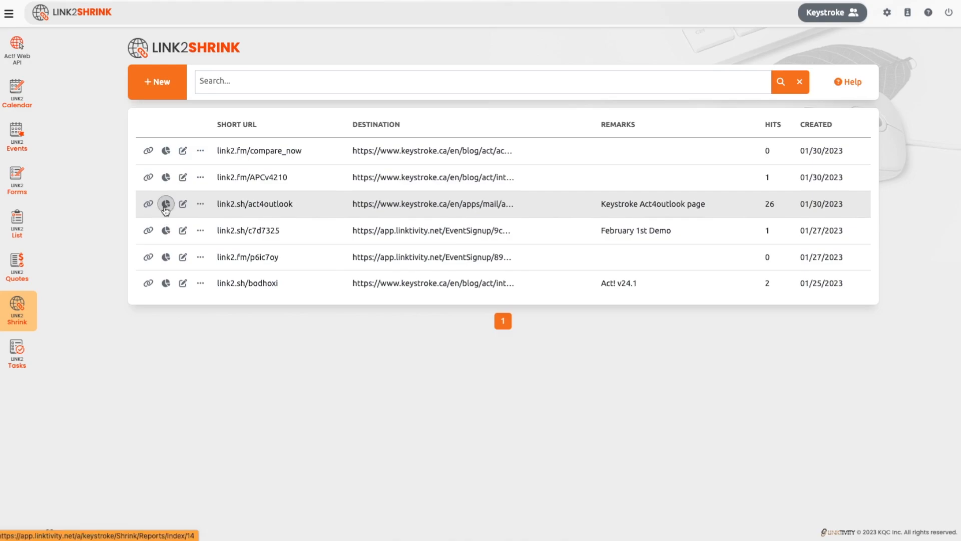
Review link2.sh/act4outlook statistics: 26 hits by browser, platform, device and referrer
click(165, 203)
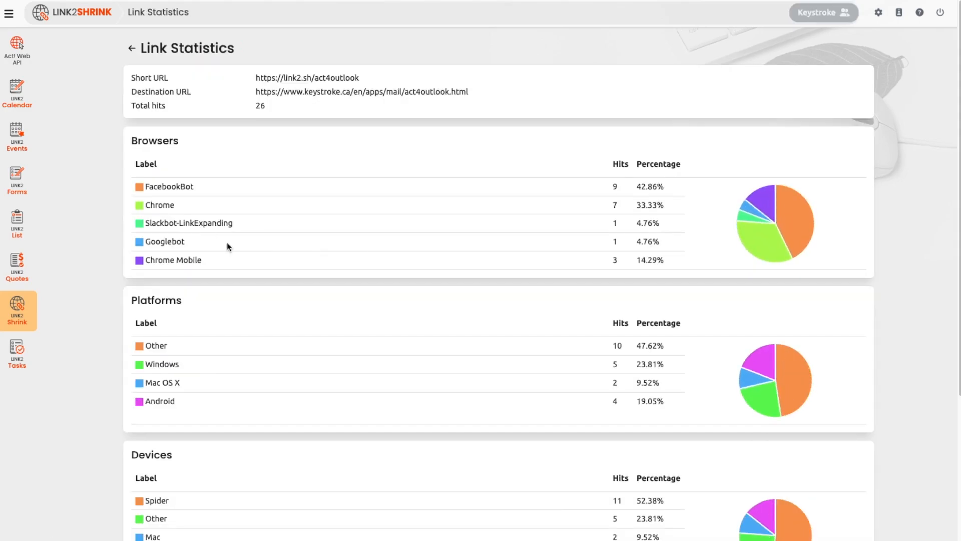
scroll(down, 3)
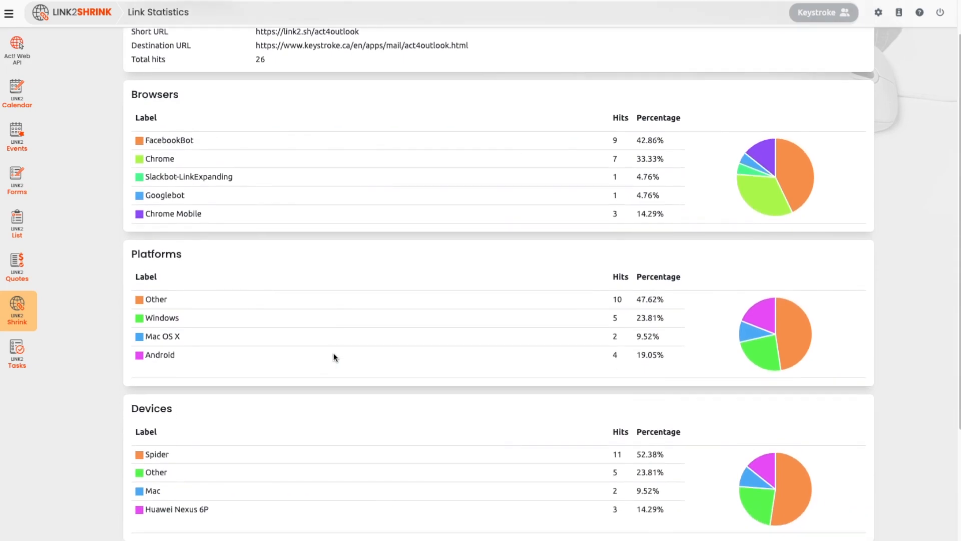
scroll(down, 3)
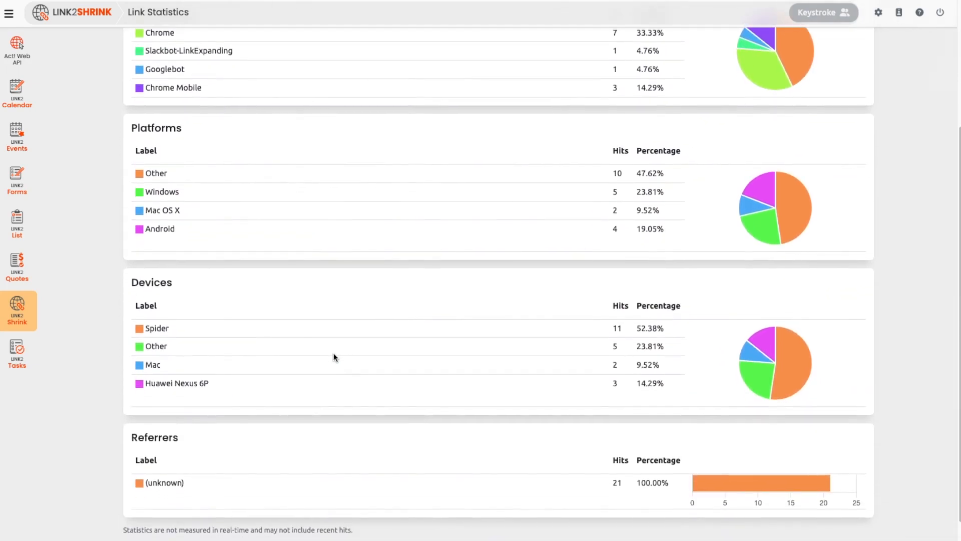
scroll(up, 3)
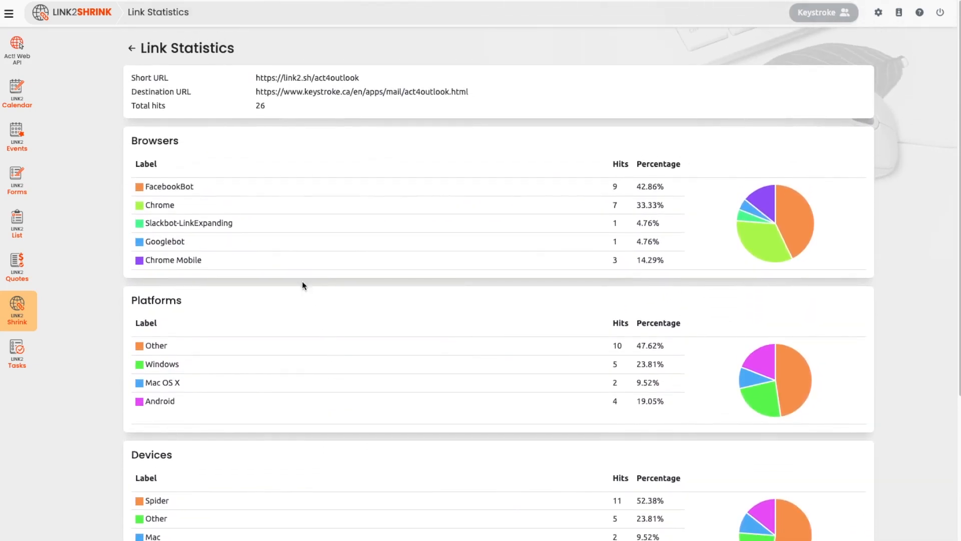